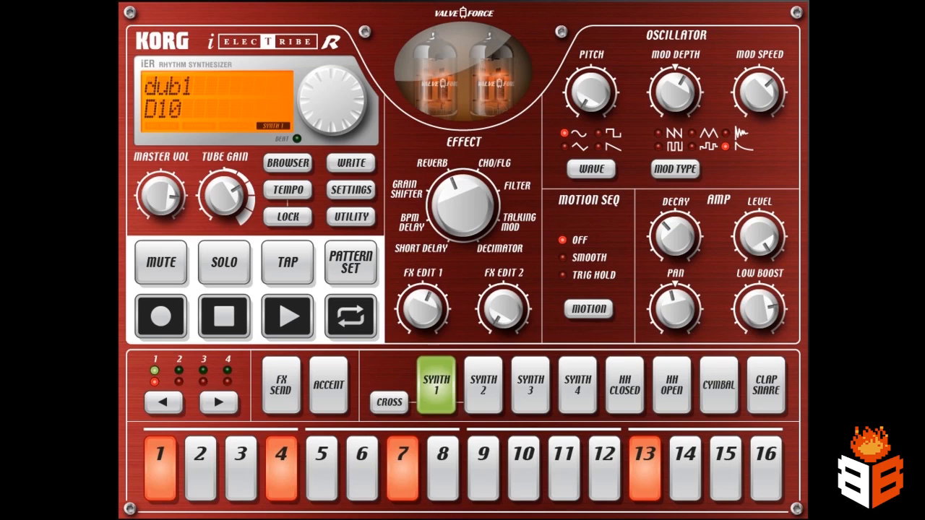
Bounce the dub1 pattern via the Browser's Export options, producing dub1 BPM140.wav
click(286, 318)
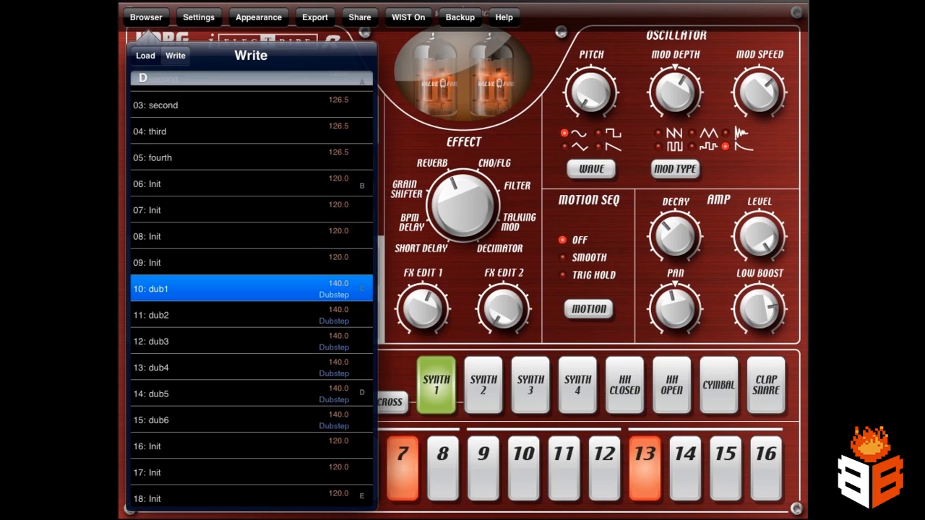
click(315, 18)
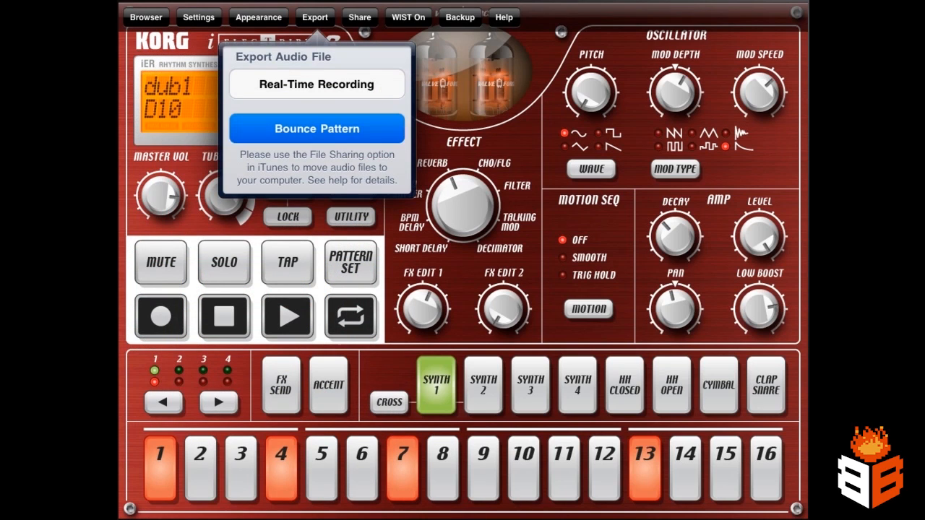
click(316, 127)
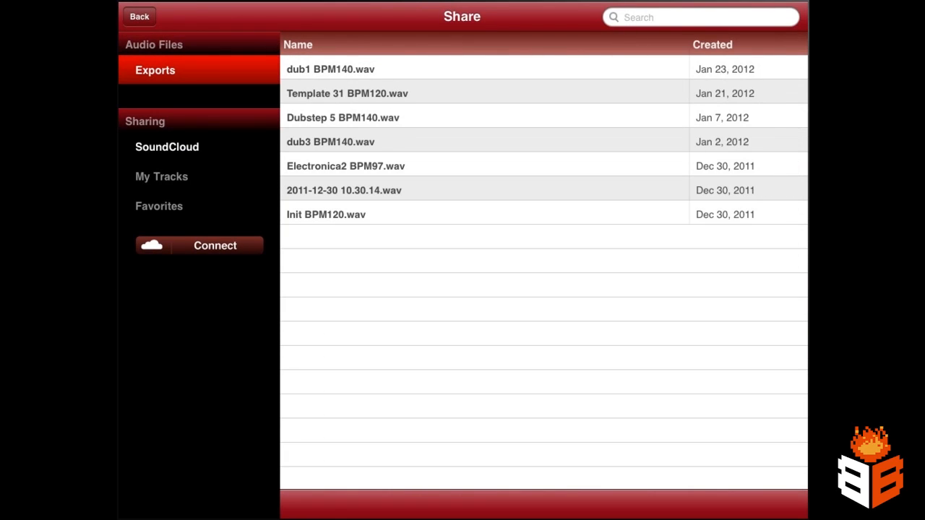
Send dub1 BPM140.wav through AudioCopy so its audio is on the shared clipboard
click(330, 69)
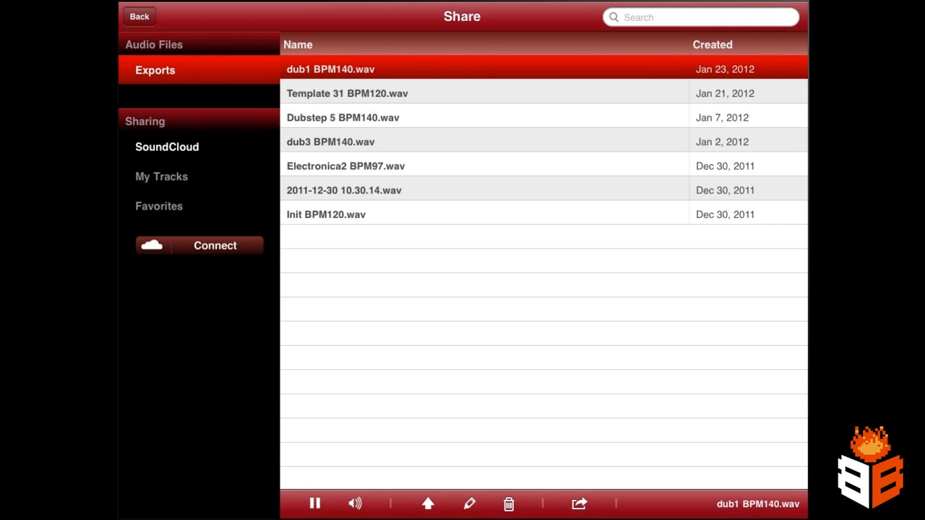
click(581, 503)
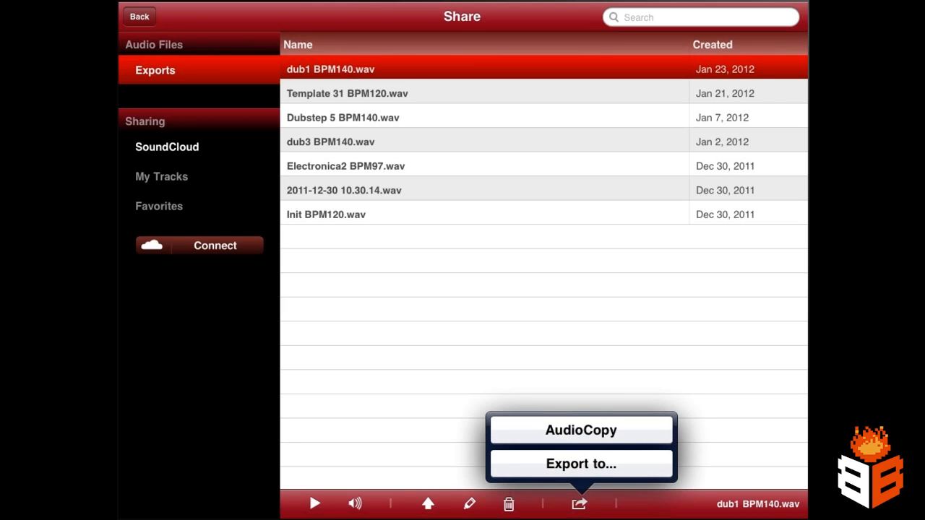
click(583, 431)
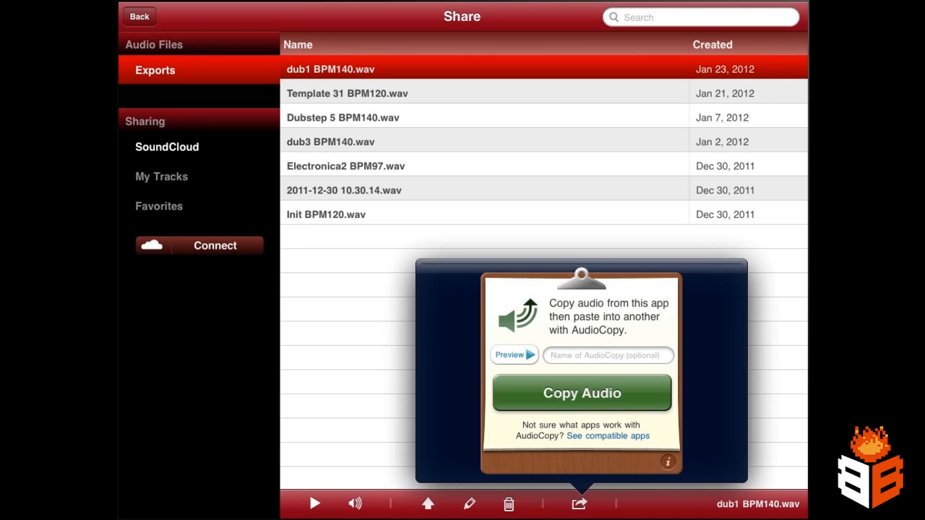
click(581, 393)
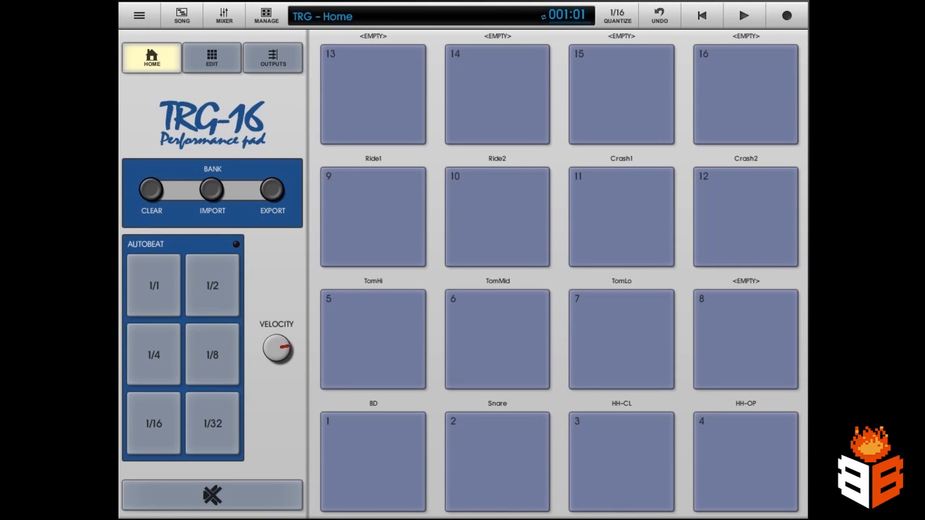
Enter TRG-16 pad editing, select empty pad 13 and bring up its Load Sample browser
click(211, 58)
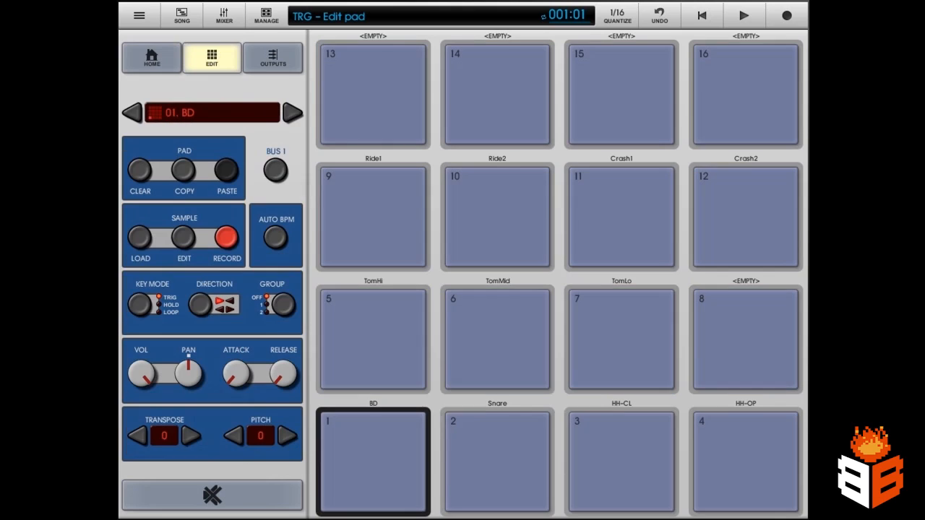
click(373, 94)
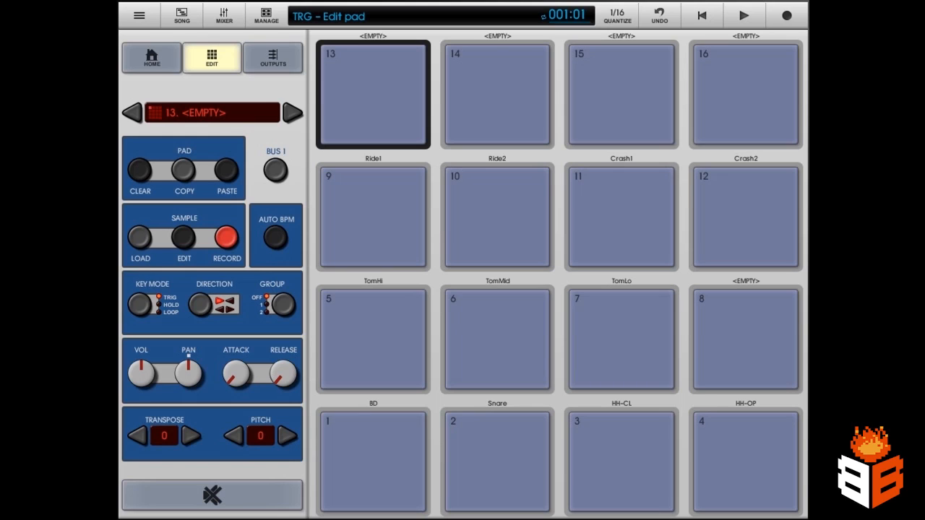
click(138, 240)
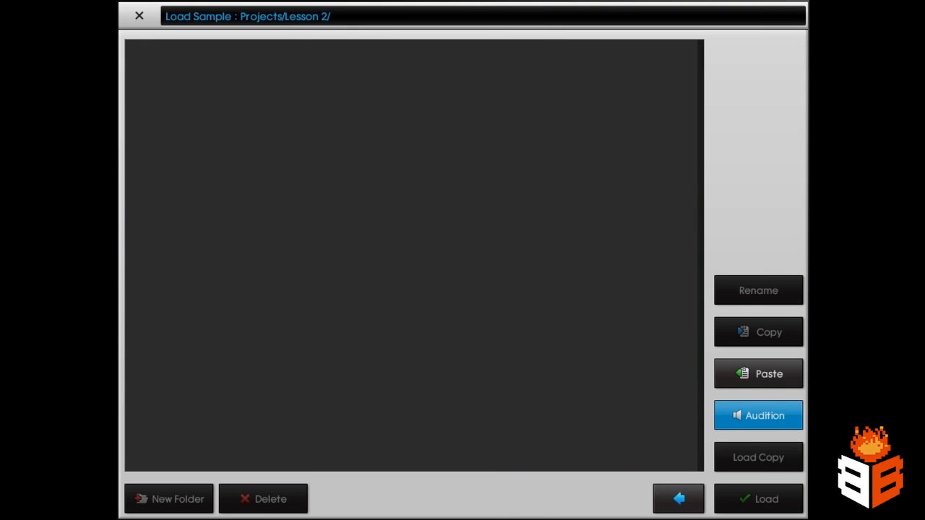
Paste the Intua Pasteboard audio into the Lesson 2 folder and load it onto pad 13
click(758, 373)
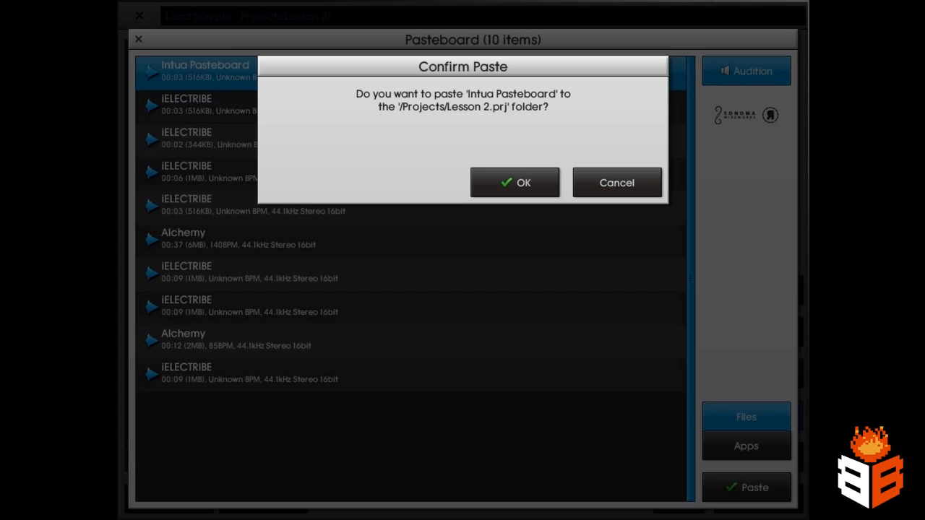
click(515, 182)
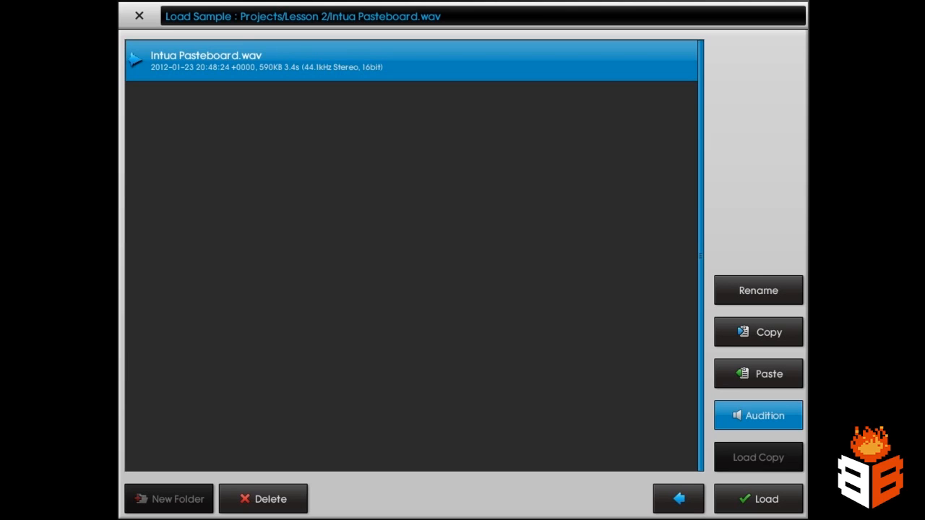
click(757, 497)
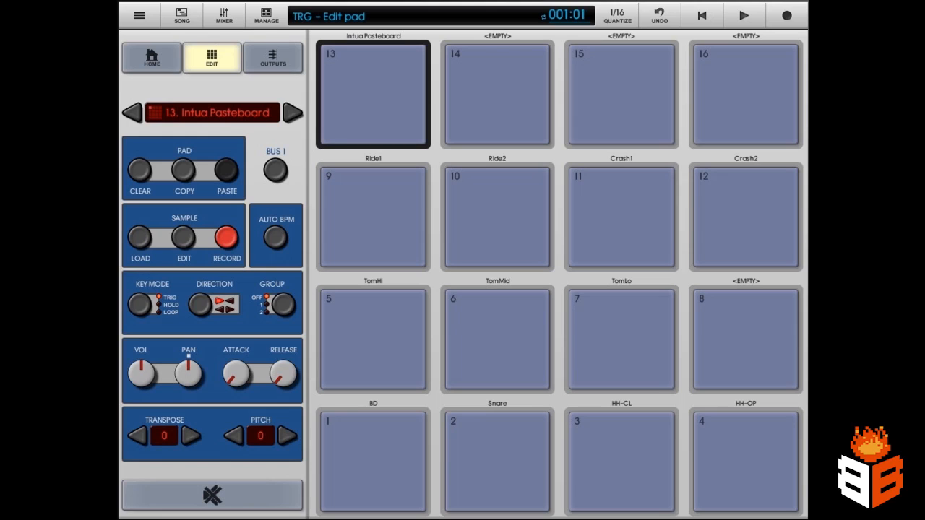
Audition pad 13, return to TRG-16 home and switch to the Lesson 2 song arrangement
click(370, 94)
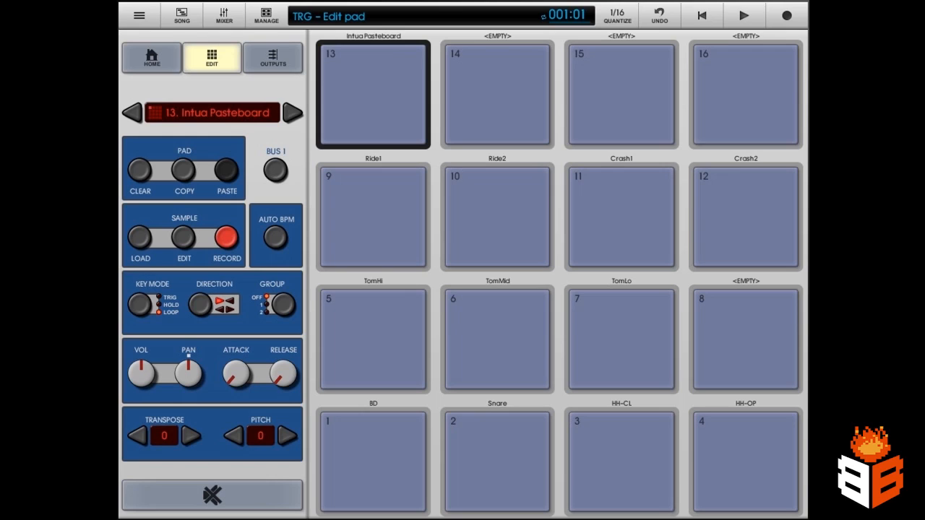
click(150, 57)
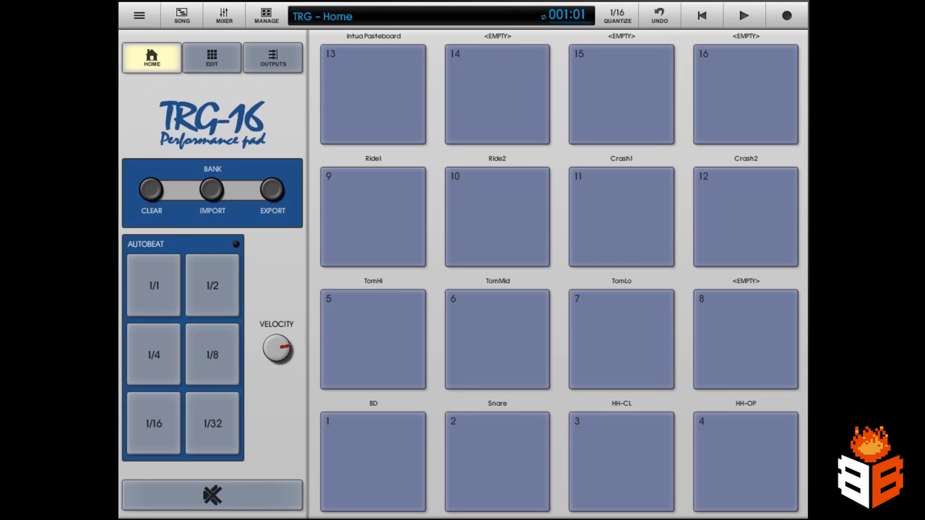
click(179, 17)
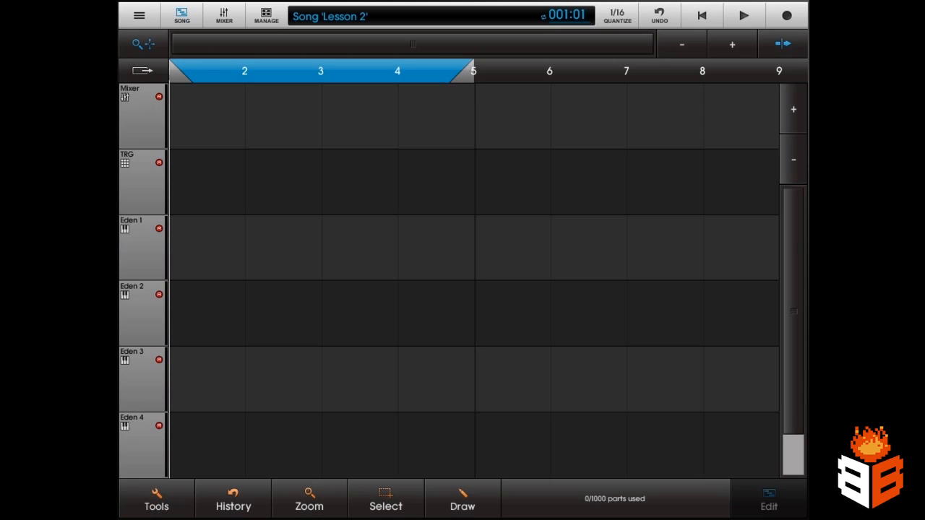
Nudge the song tempo in Song Tools until it reads exactly 140.0 BPM, then close the panel
click(156, 507)
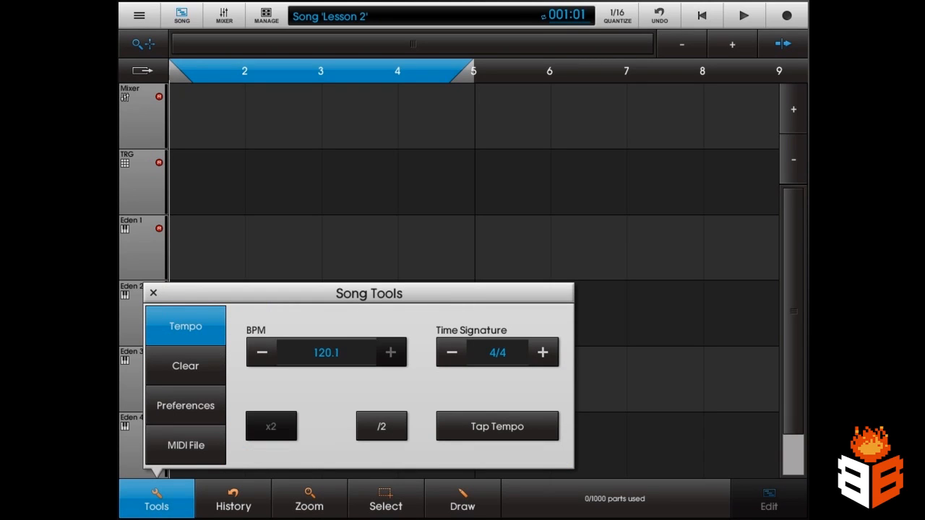
click(391, 352)
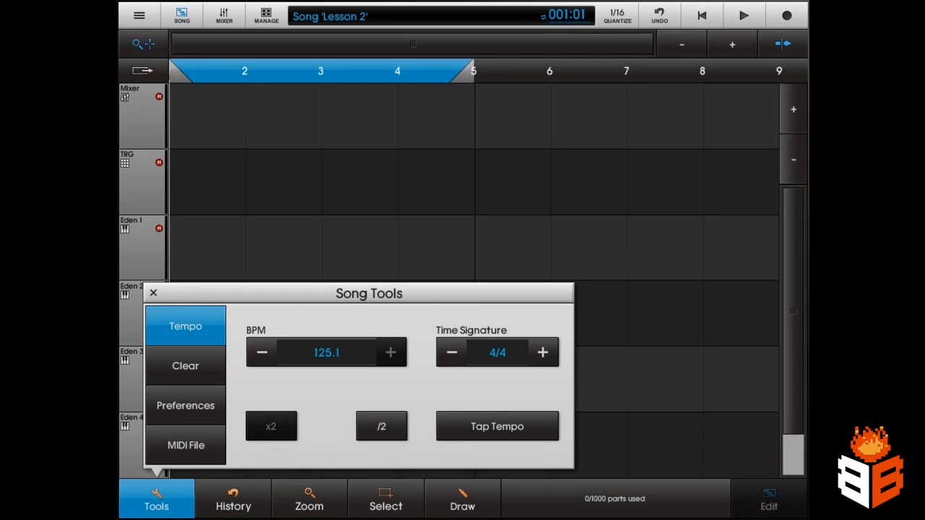
click(260, 353)
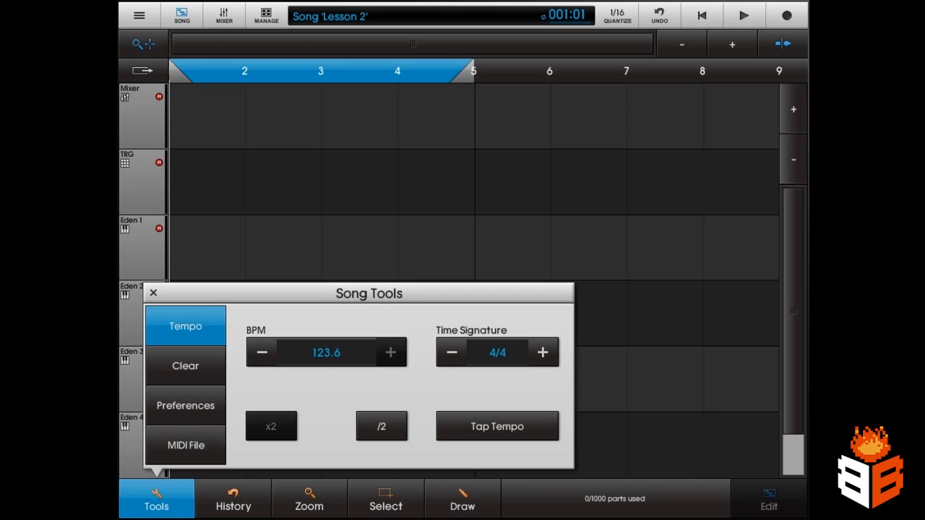
click(392, 352)
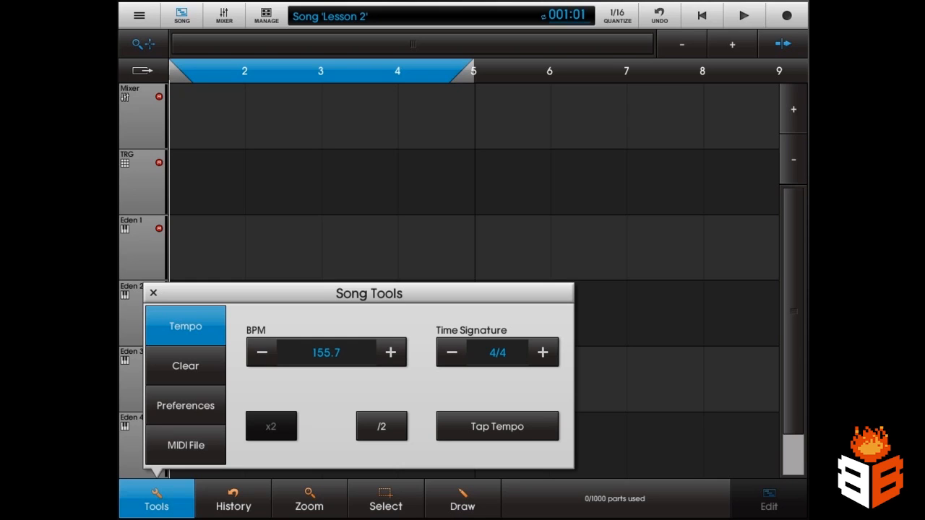
click(260, 353)
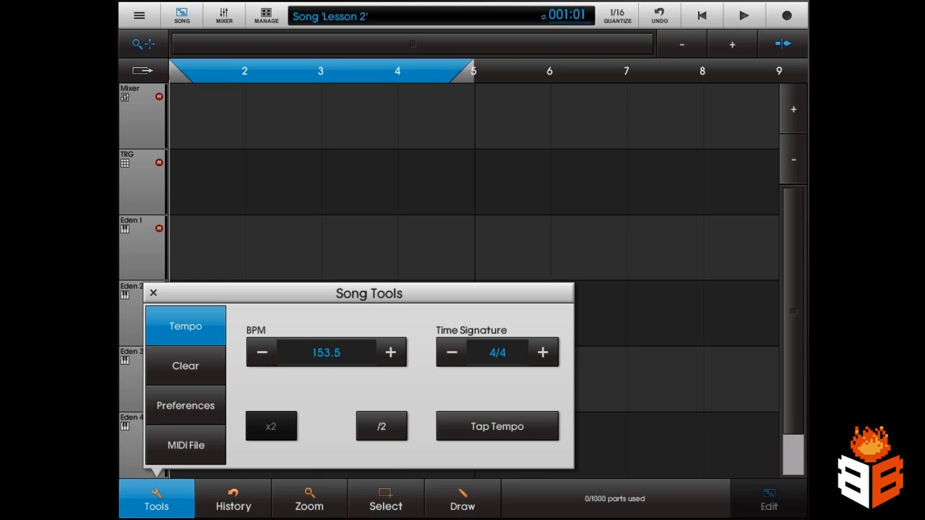
click(260, 352)
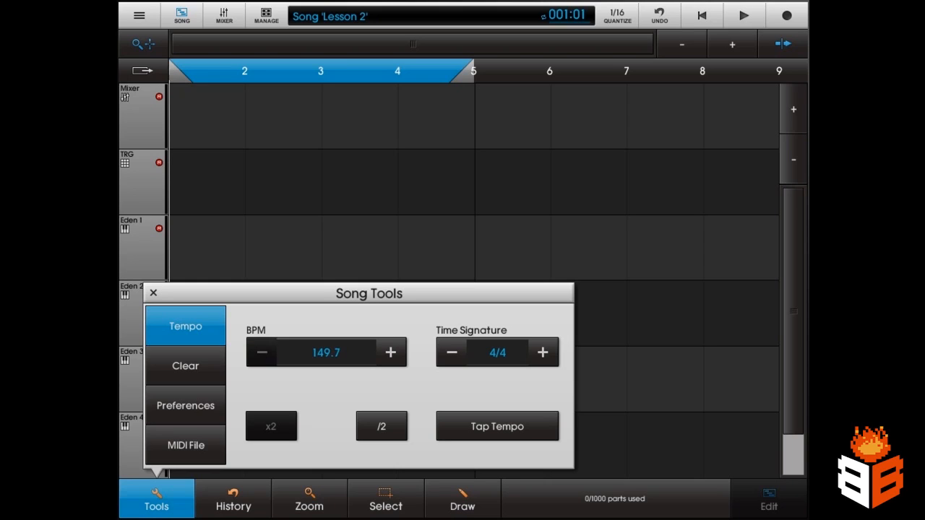
click(261, 352)
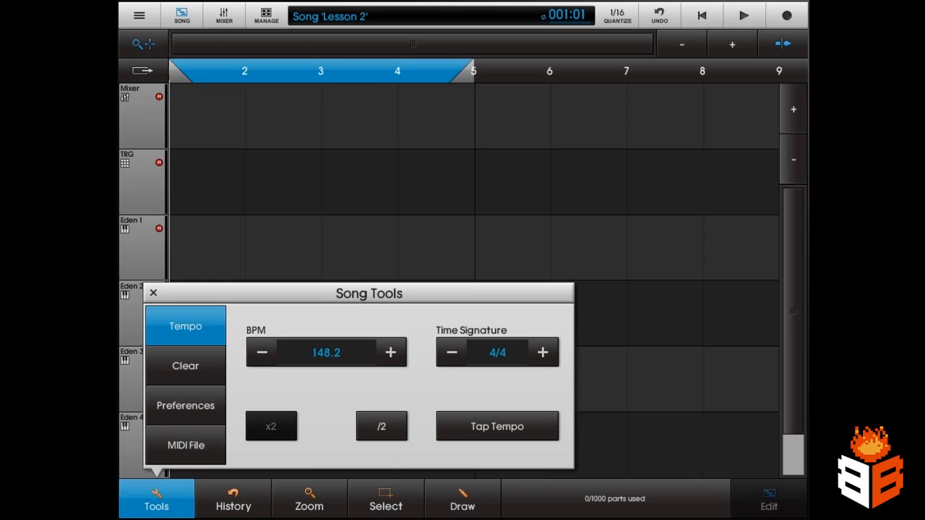
click(262, 352)
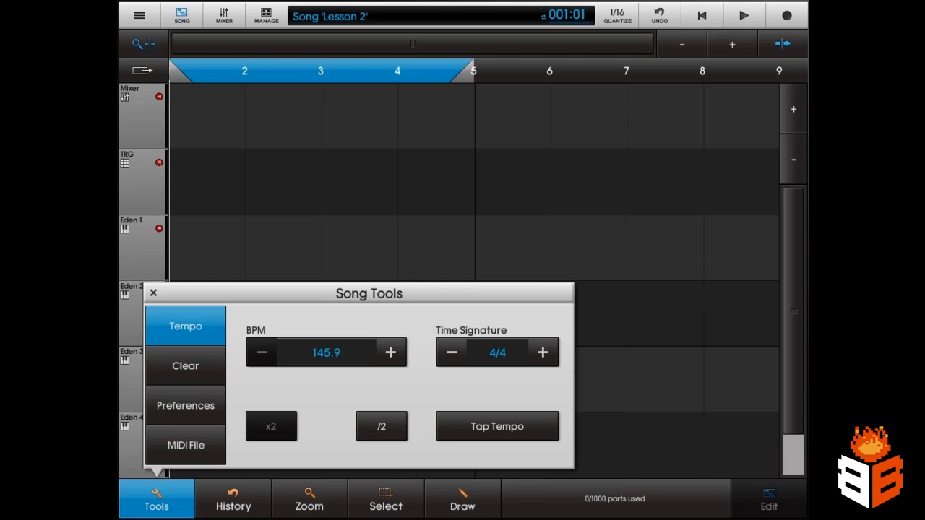
click(262, 353)
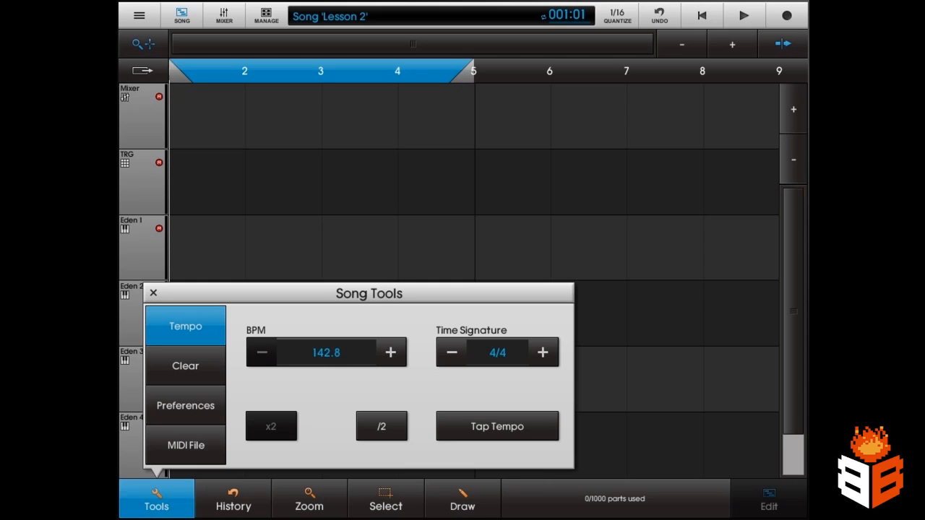
click(262, 353)
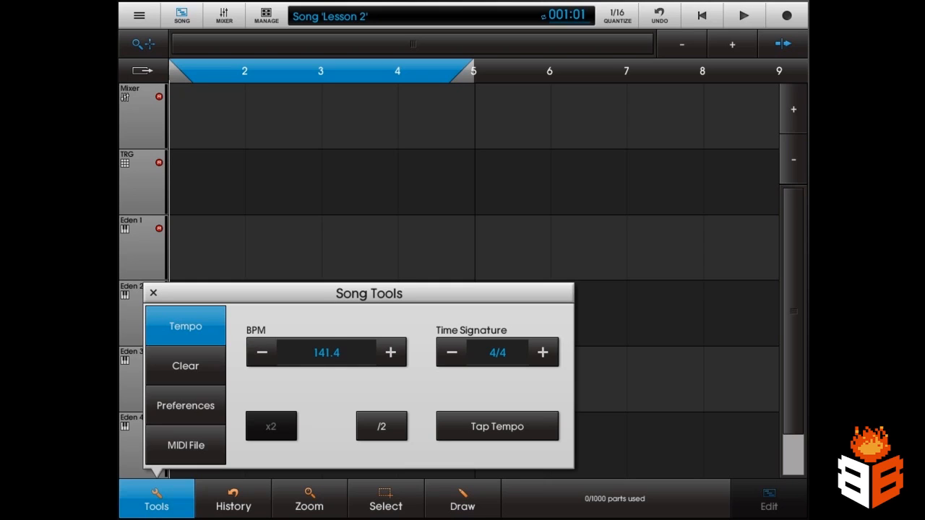
click(262, 353)
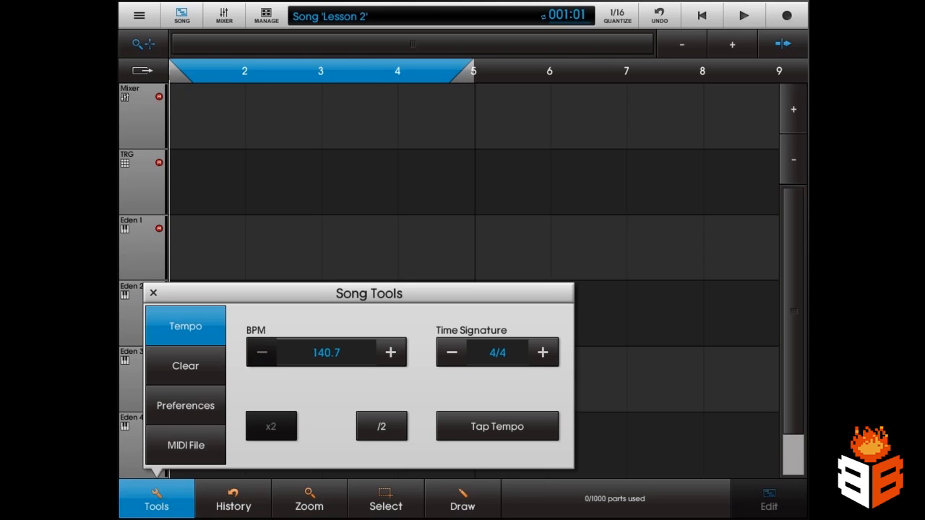
click(262, 353)
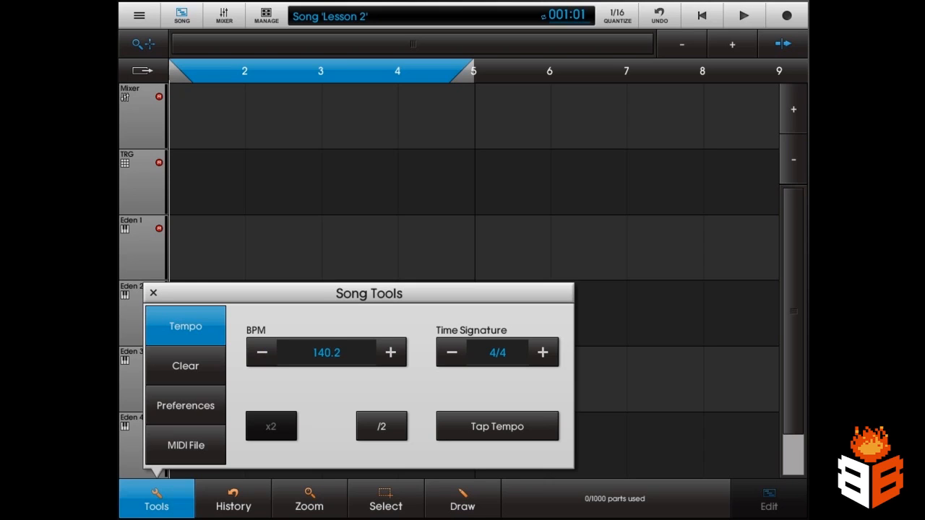
click(261, 353)
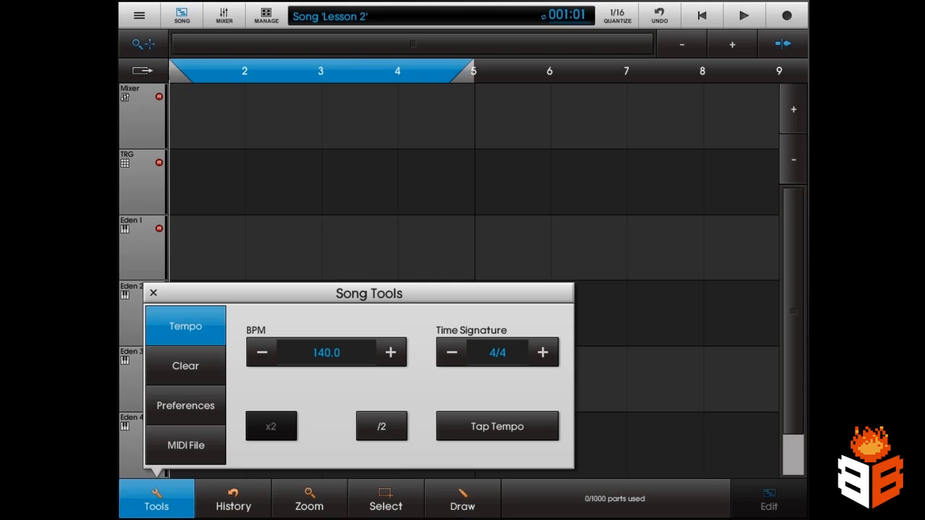
click(154, 292)
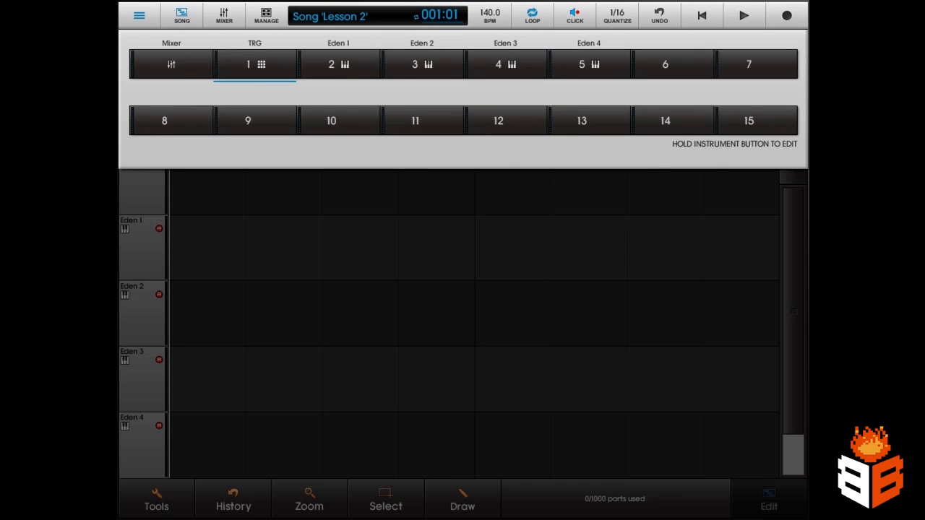
Open the TRG-16 instrument from the strip and trigger pad 13's Intua Pasteboard sample
click(255, 63)
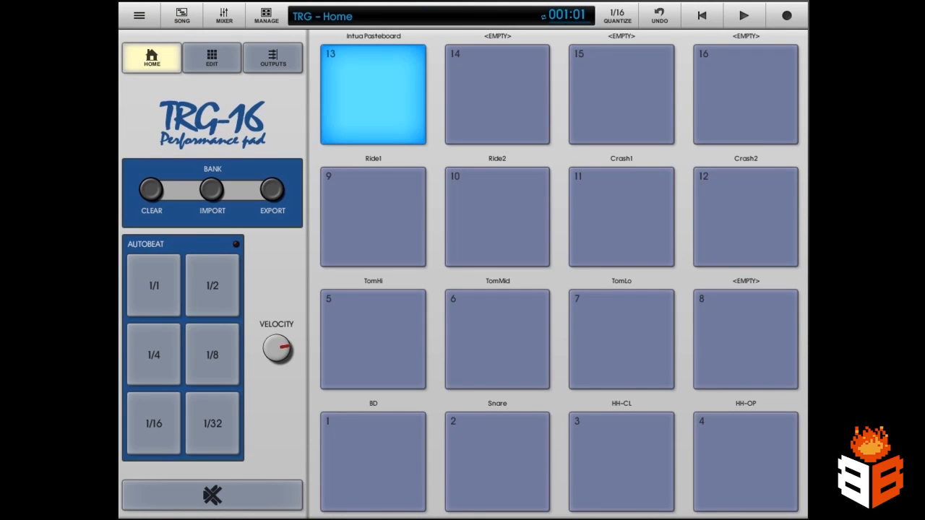
click(371, 94)
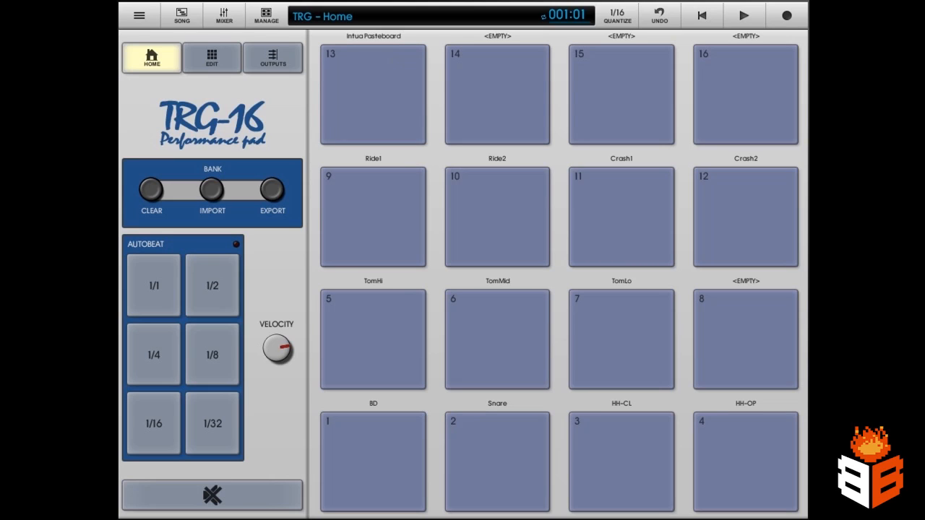